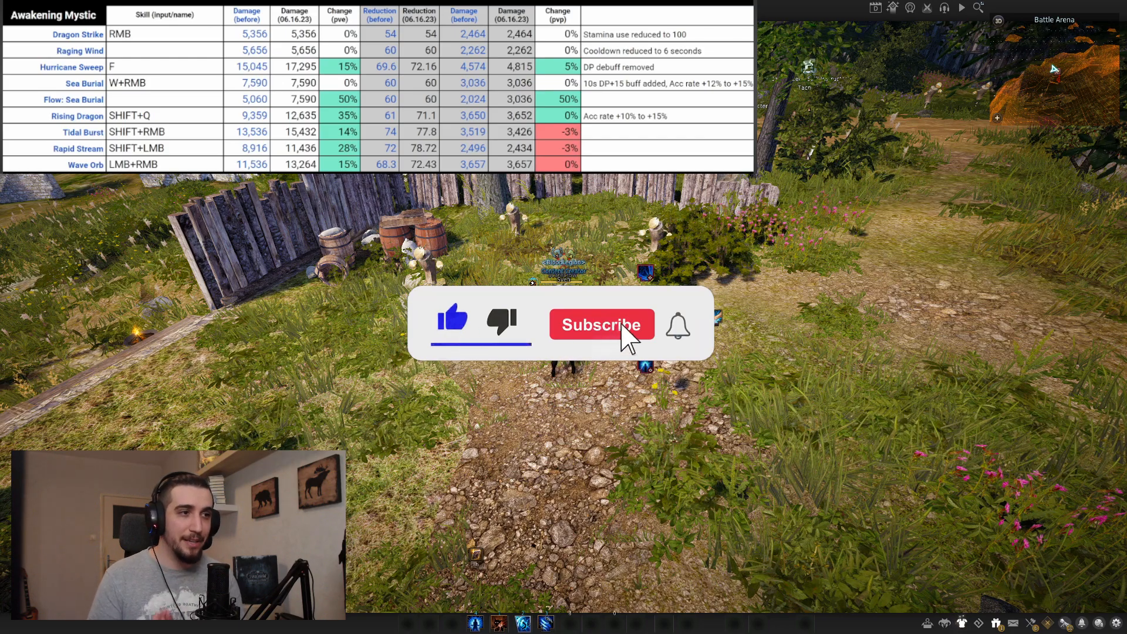
# Select Raging Wind in the Awakening skill list to play its demo preview
pyautogui.click(602, 325)
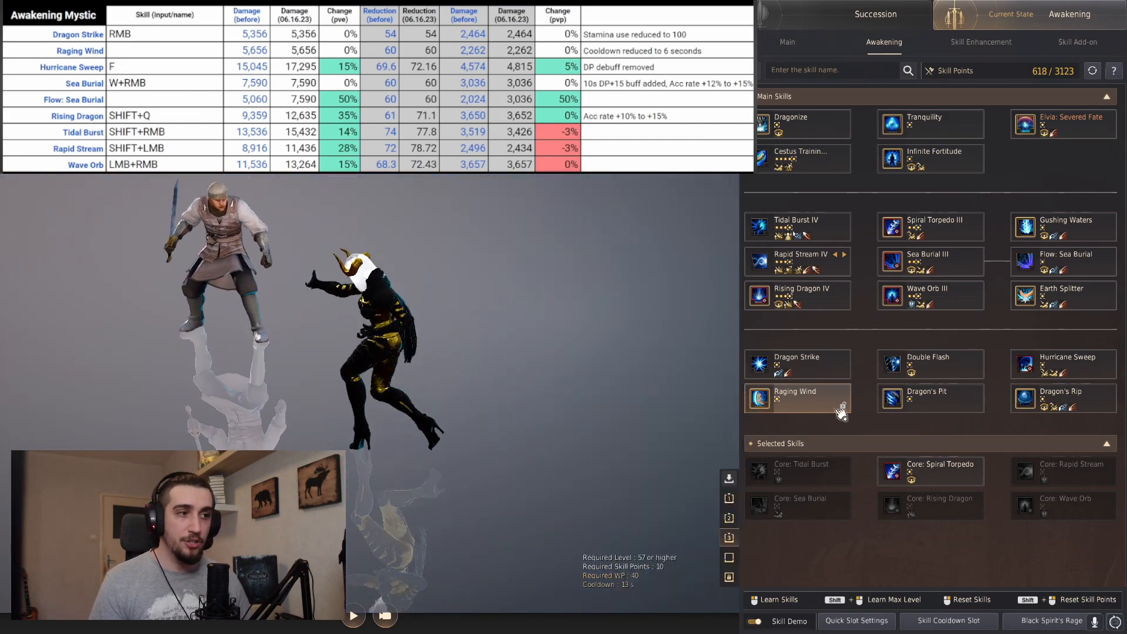
pyautogui.moveTo(768, 403)
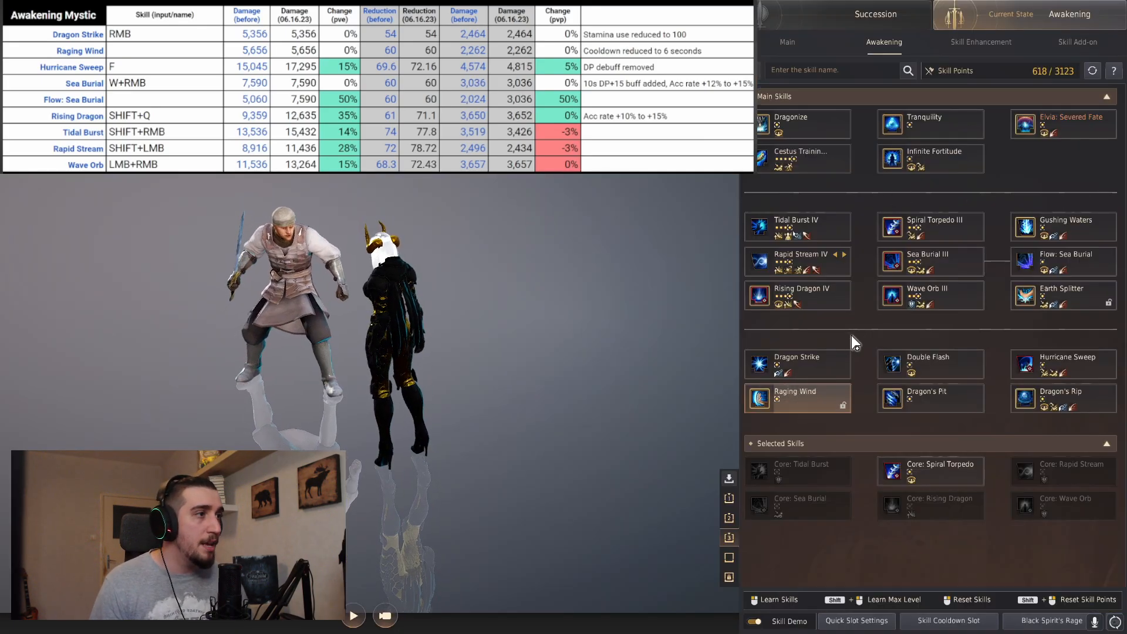
pyautogui.moveTo(1022, 367)
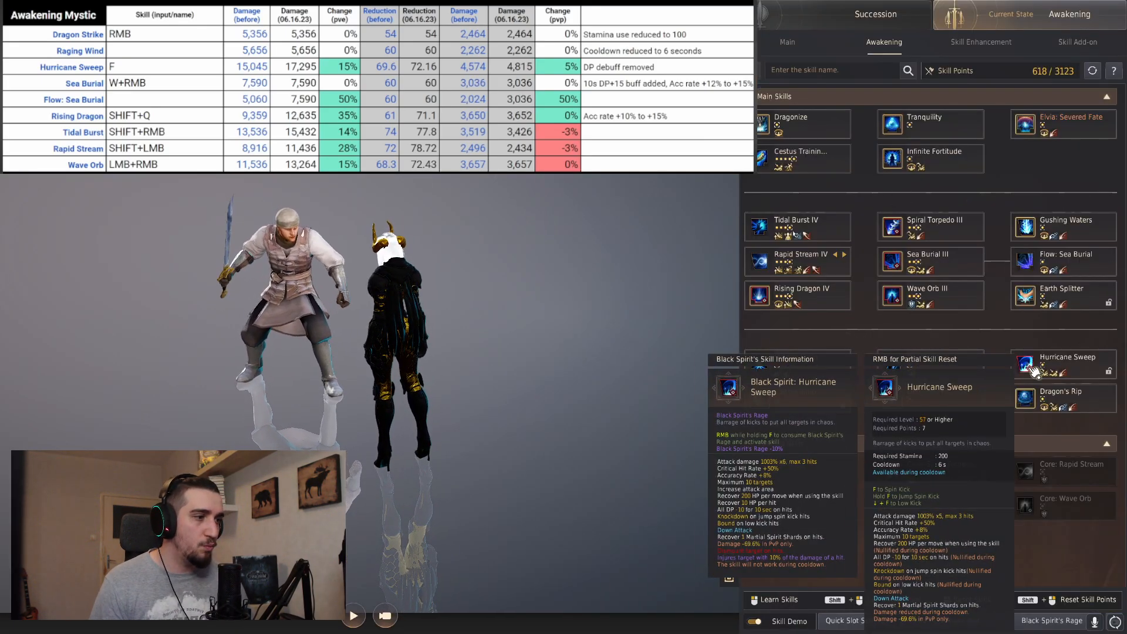